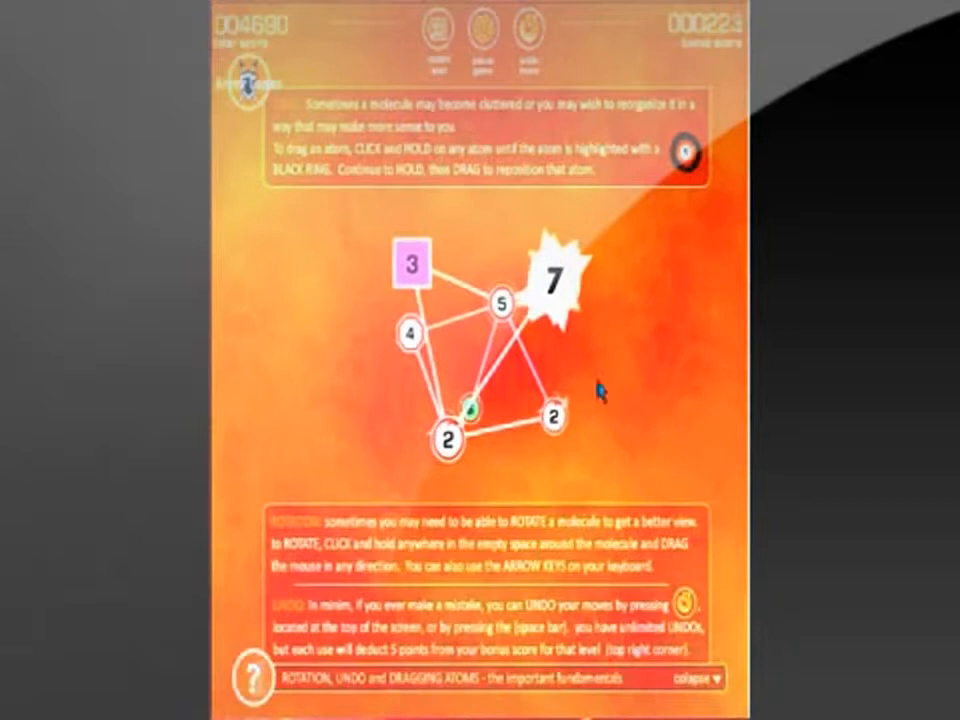
Step: Move the 7 atom out to the right and merge the two 2 atoms into a 3
{"action": "left_click_drag", "start_coordinate": [550, 275], "coordinate": [615, 385]}
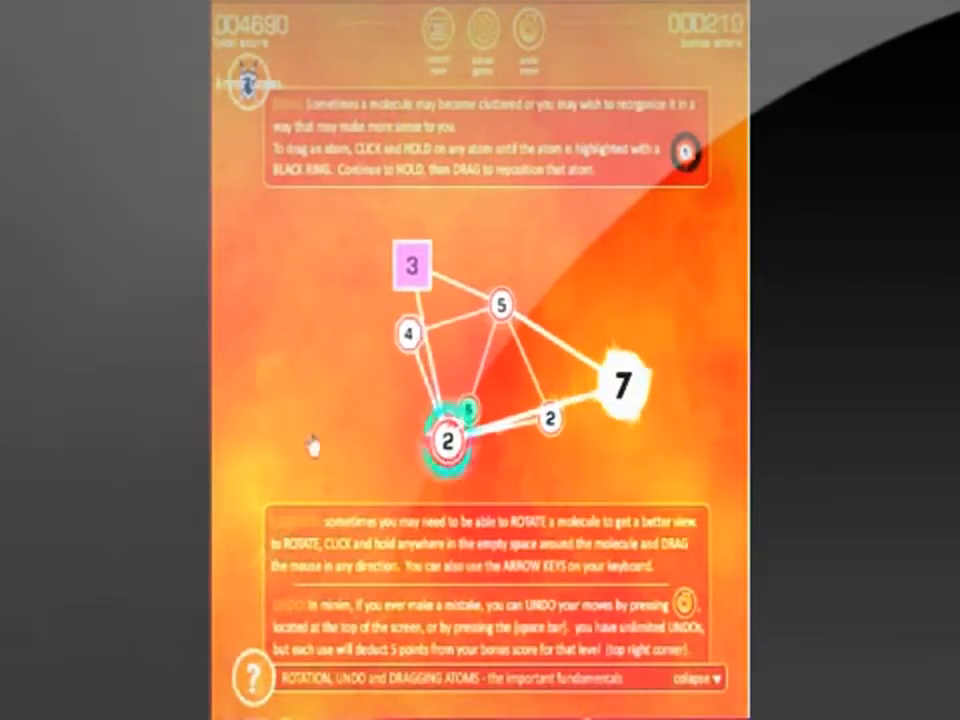
{"action": "left_click_drag", "start_coordinate": [448, 443], "coordinate": [375, 418]}
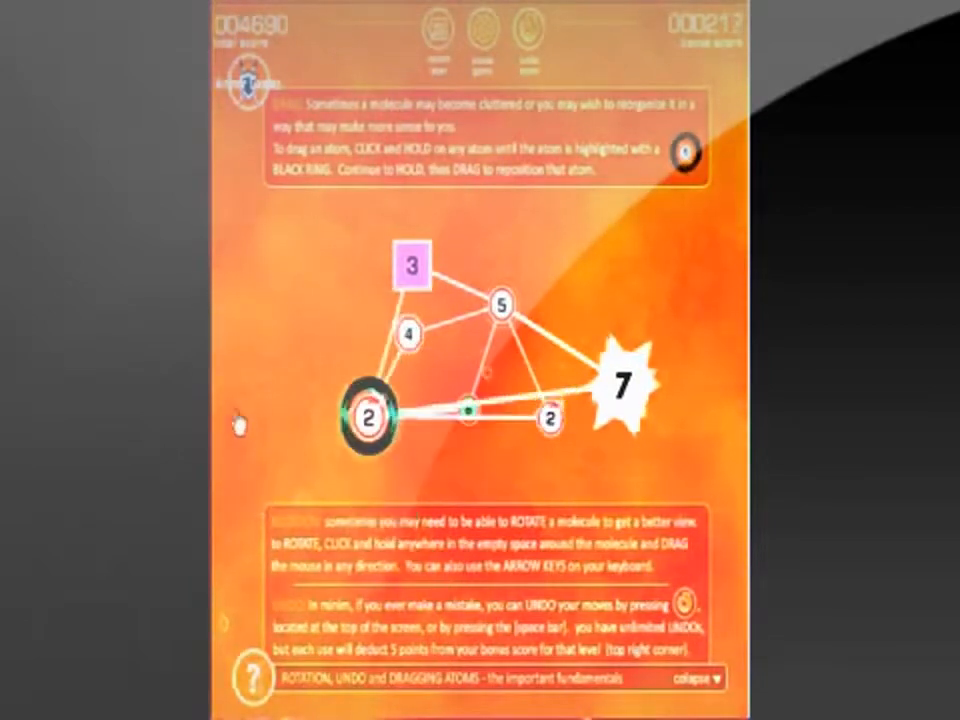
{"action": "left_click_drag", "start_coordinate": [370, 418], "coordinate": [313, 437]}
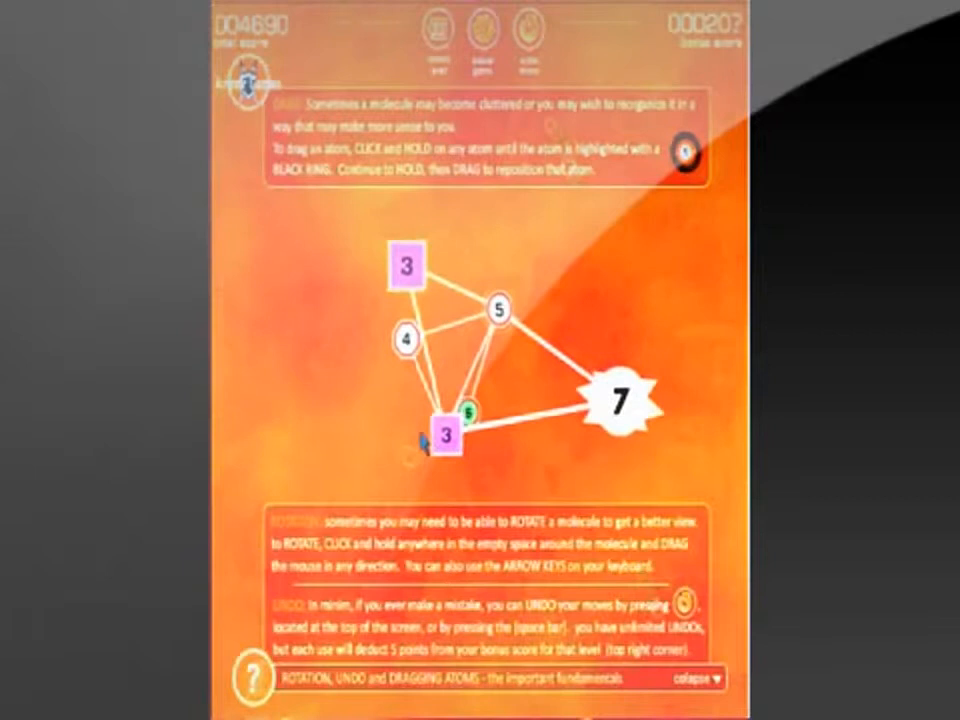
Step: Merge the last atoms to solve the tutorial molecule and reach the score screen
{"action": "left_click", "coordinate": [448, 435]}
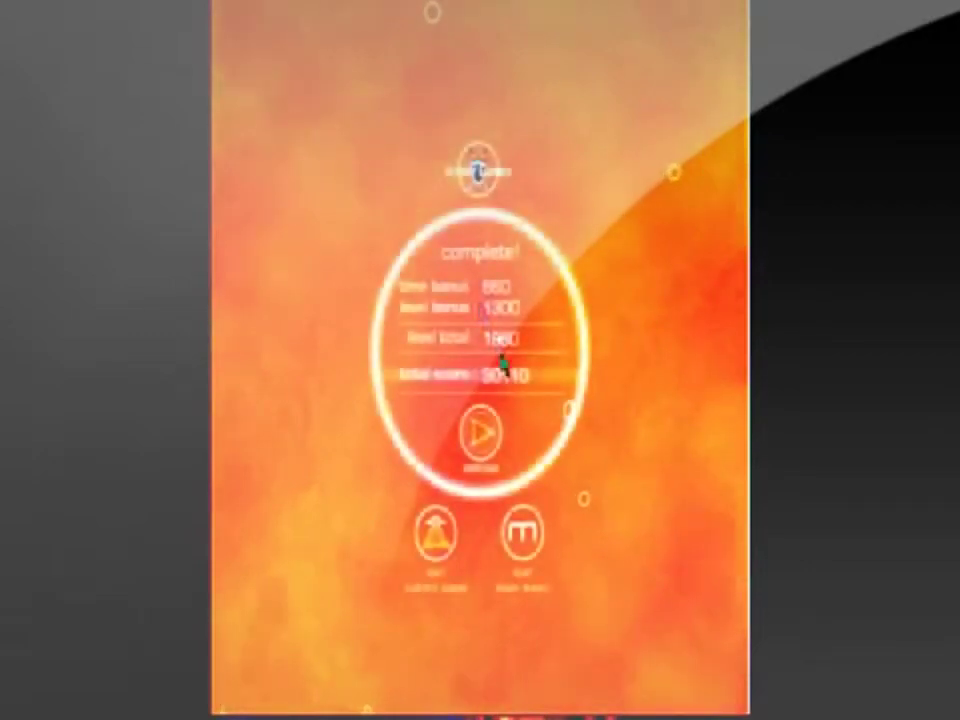
Step: Continue to the next molecule level and start repositioning its 6 atom
{"action": "left_click", "coordinate": [481, 435]}
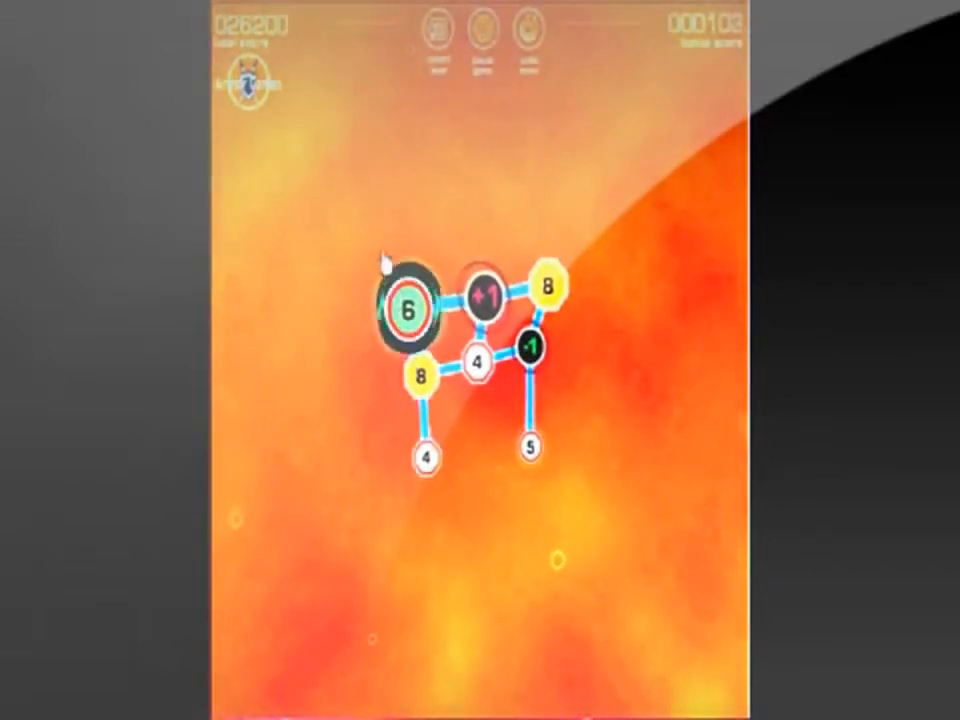
{"action": "left_click", "coordinate": [405, 295]}
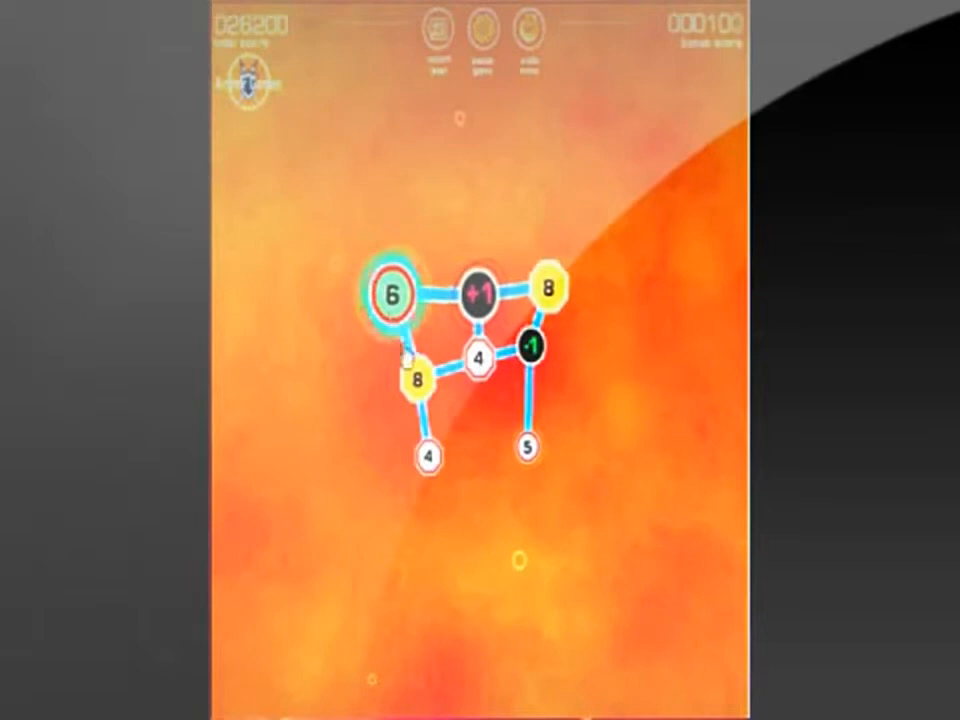